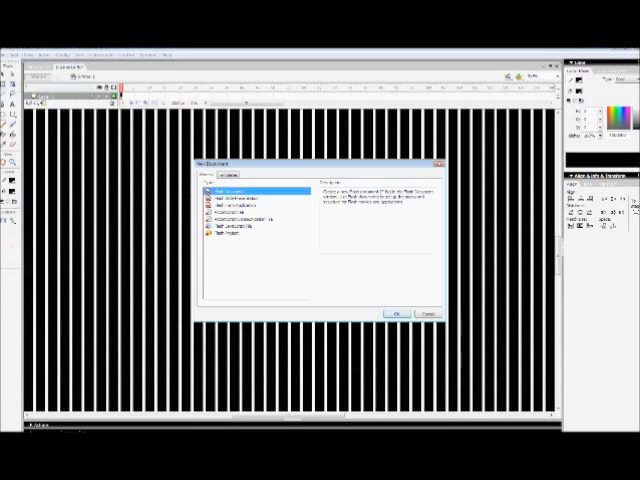
# - Create a new blank Flash Document from the New dialog
pyautogui.click(395, 314)
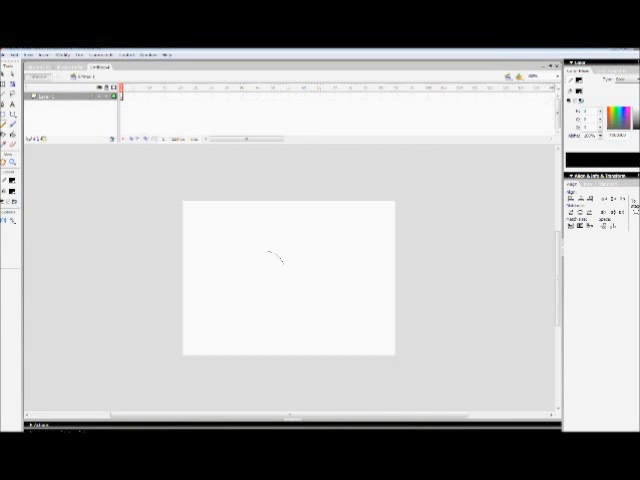
pyautogui.moveTo(285, 250); pyautogui.dragTo(280, 310)
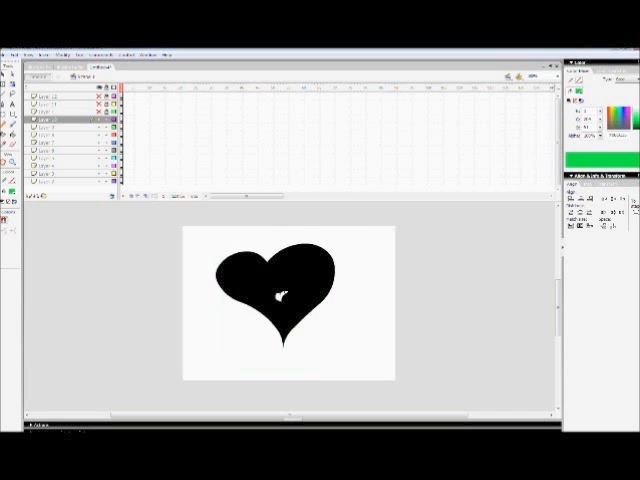
# - Select Layer 10 in the heart animation's distributed layer stack
pyautogui.click(50, 128)
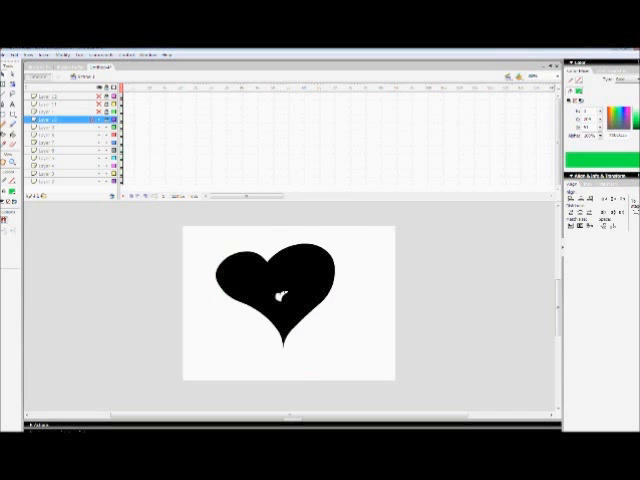